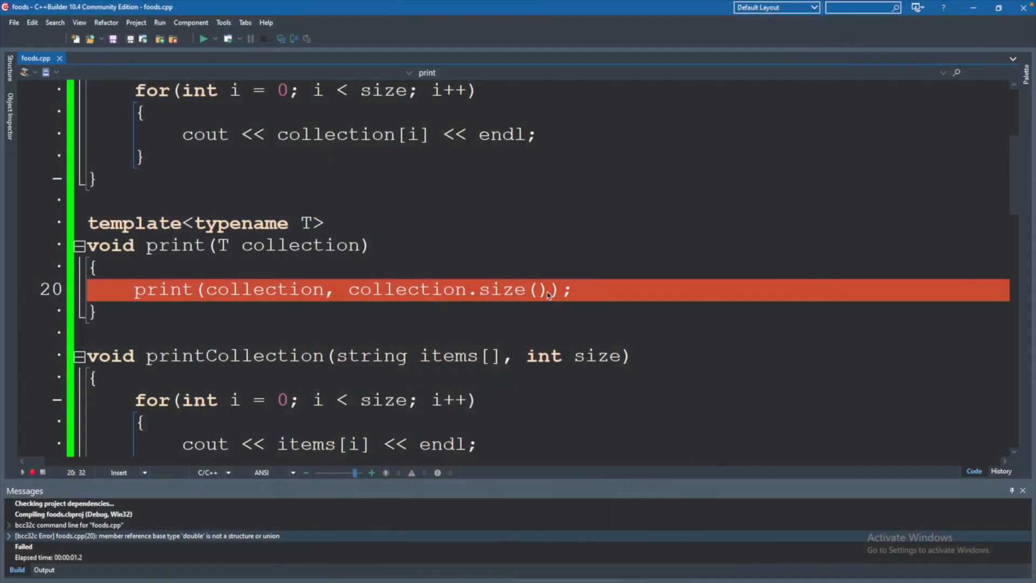
{"action": "mouse_move", "coordinate": [535, 228]}
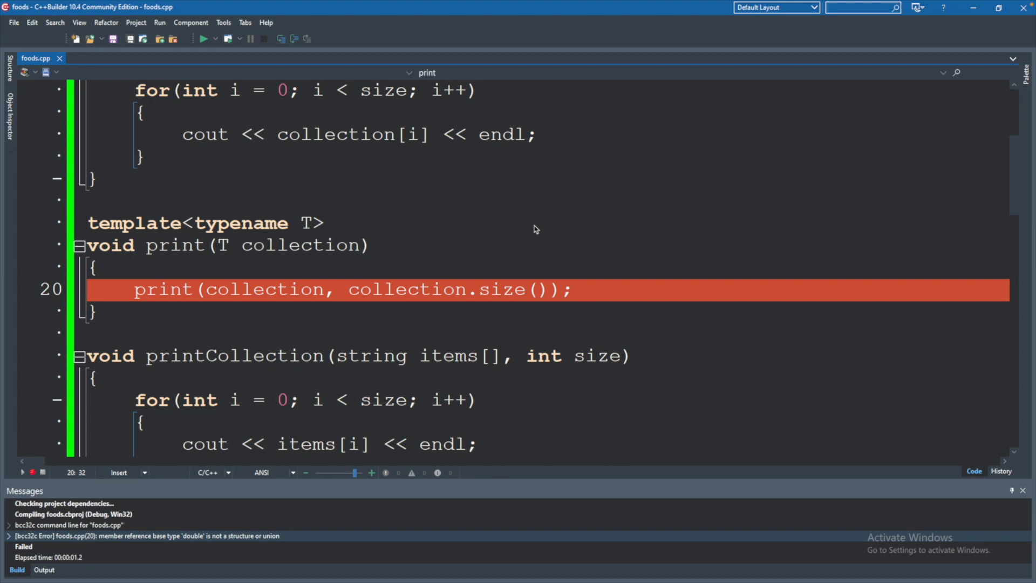